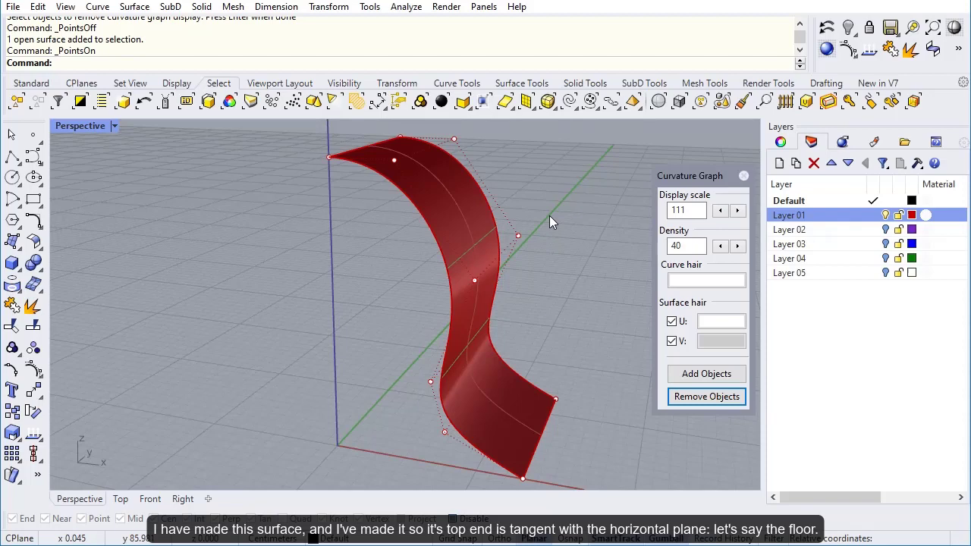
mouse_move(239, 461)
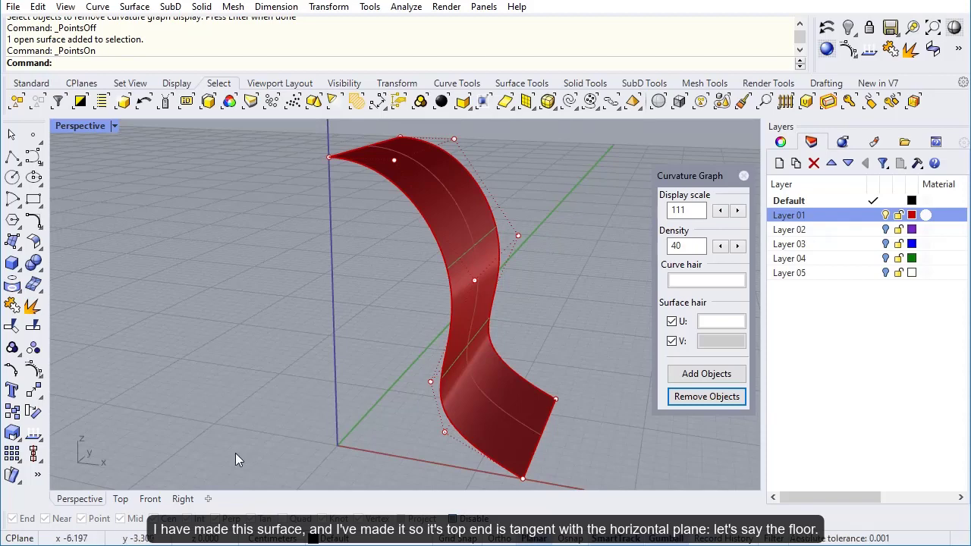
Mirror a copy of the half surface across the vertical axis in the Front view.
left_click(150, 499)
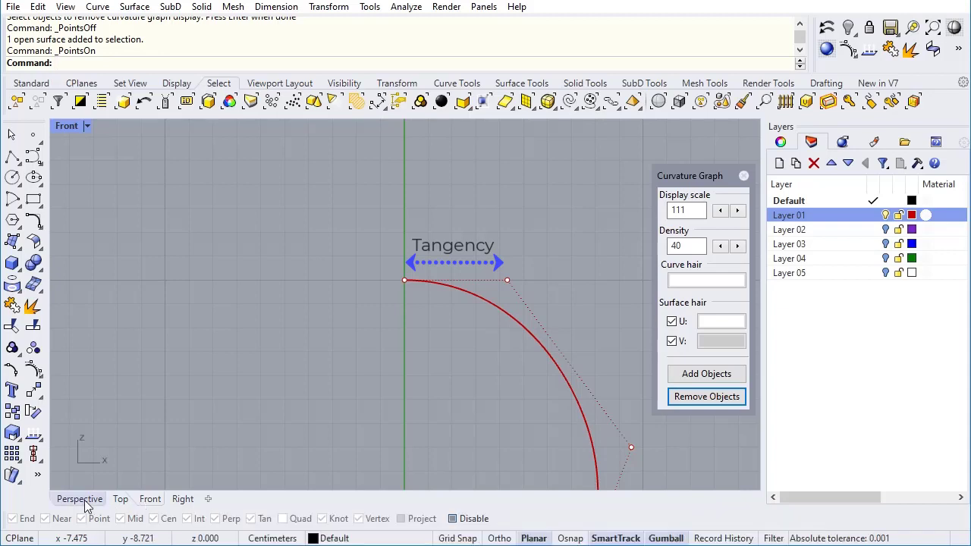
left_click(79, 499)
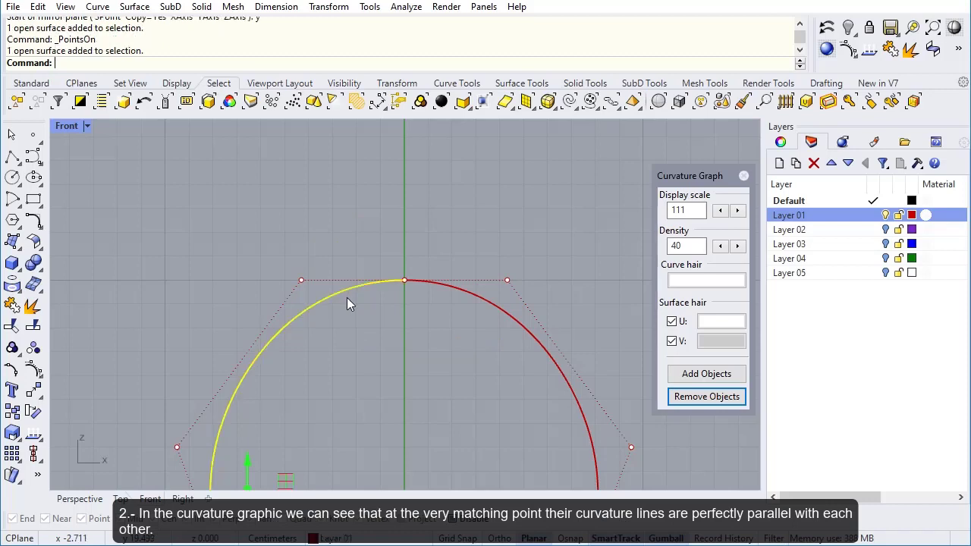
Show curvature graph combs on both arch halves, then clear the selection.
left_click(706, 373)
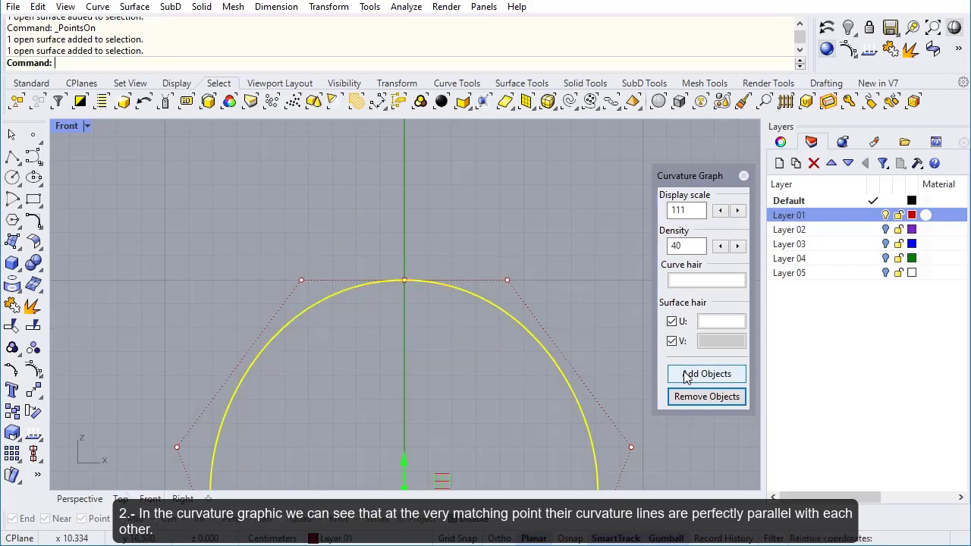
left_click(705, 374)
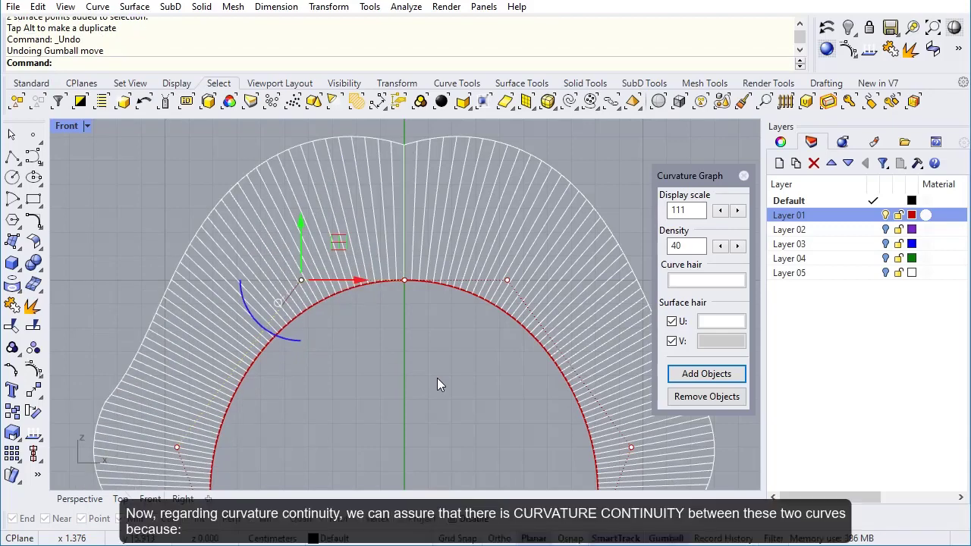
left_click(359, 442)
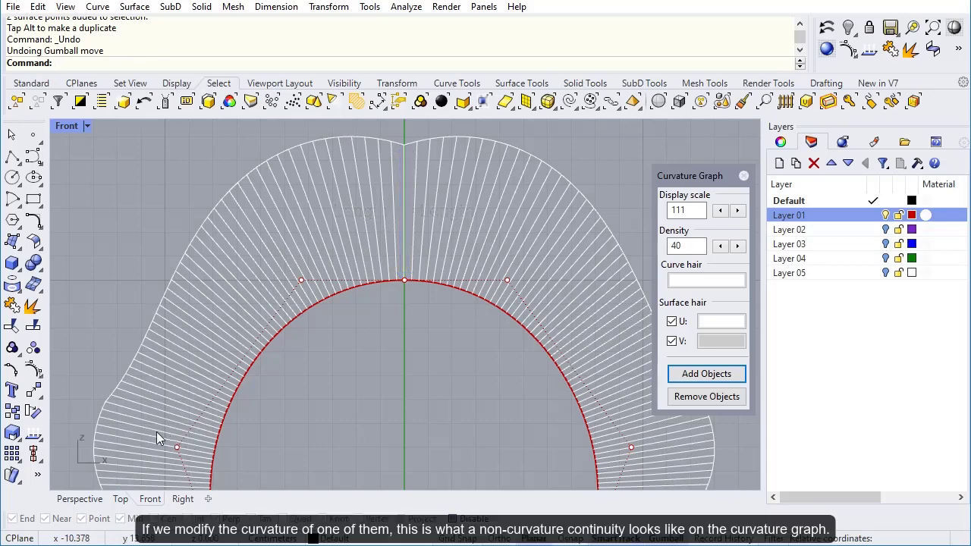
Drag the lower-left control point upward to break the left half's curvature.
left_click(177, 448)
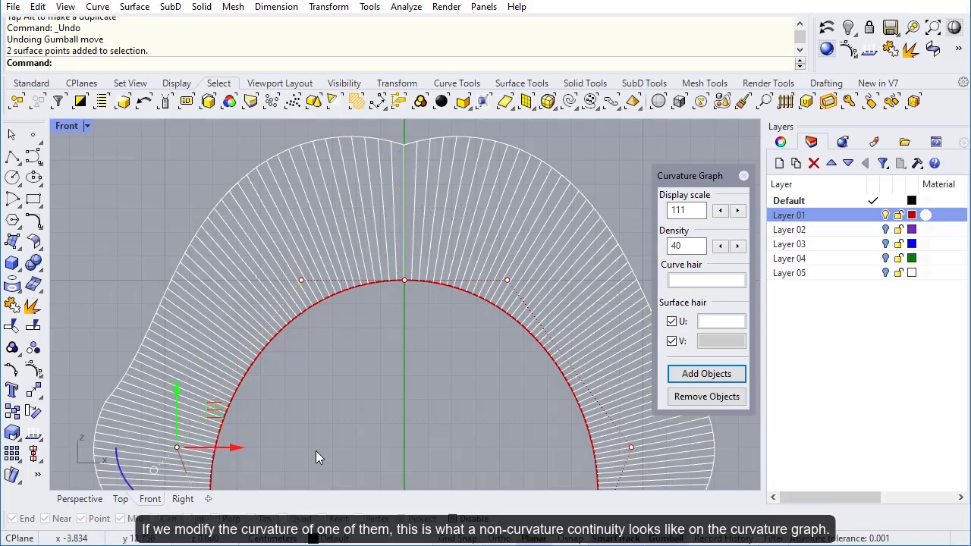
left_click_drag(177, 448, 167, 412)
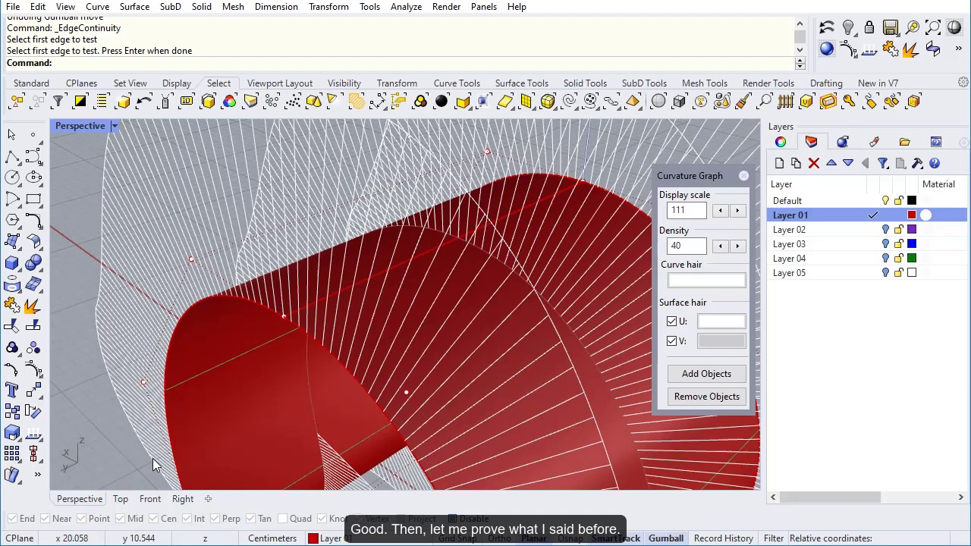
Pick the shared top edges for EdgeContinuity and review the continuity results.
left_click(406, 7)
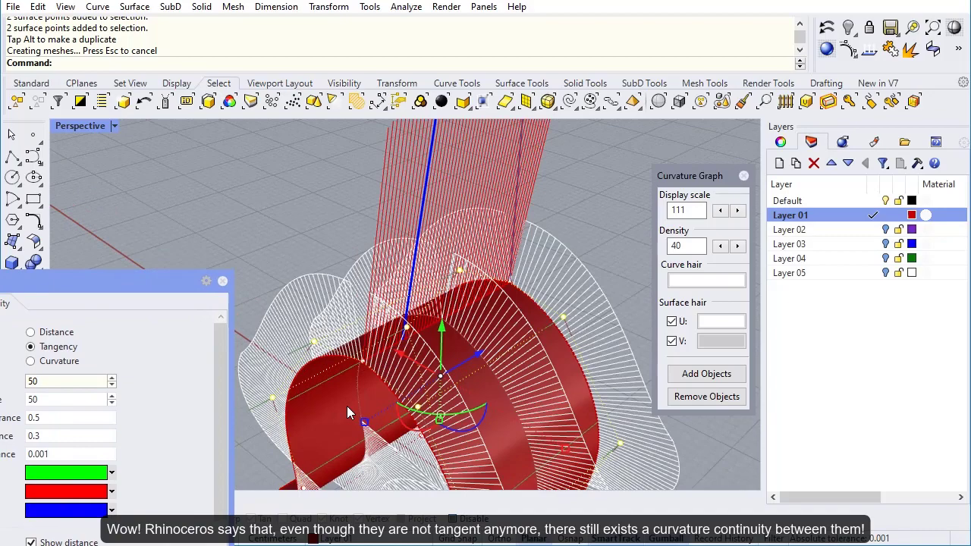
left_click(31, 360)
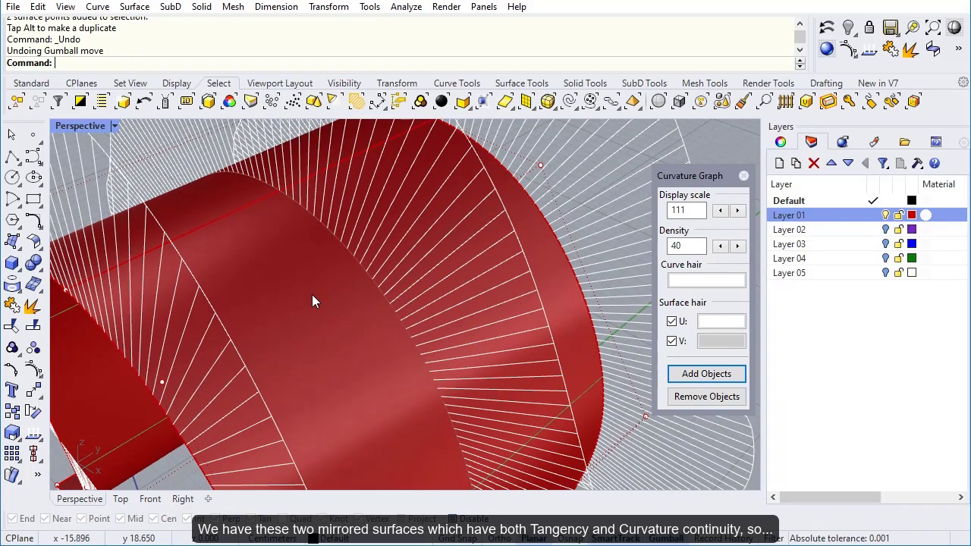
Match one half's top edge to the other by curvature with MatchSrf, viewing from Front.
type("MatchSrf")
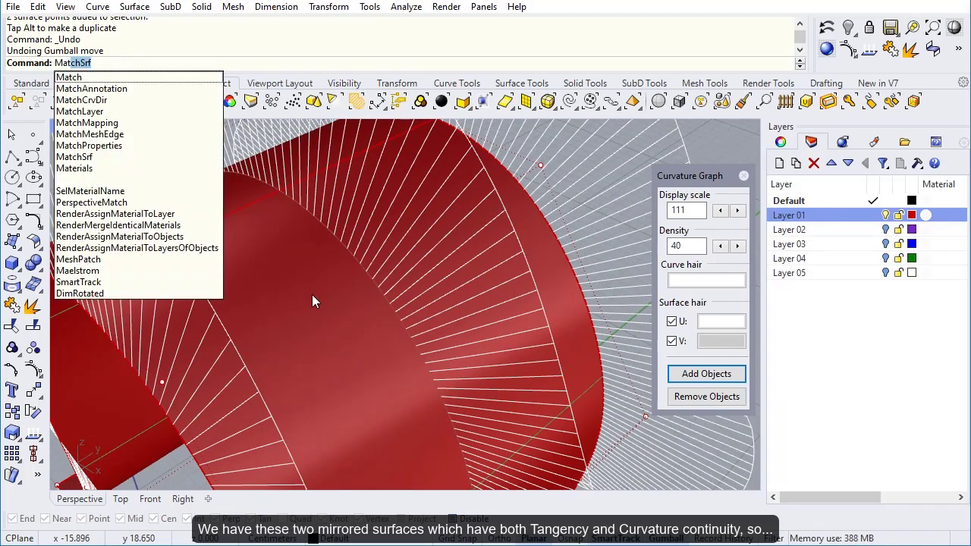
left_click(73, 157)
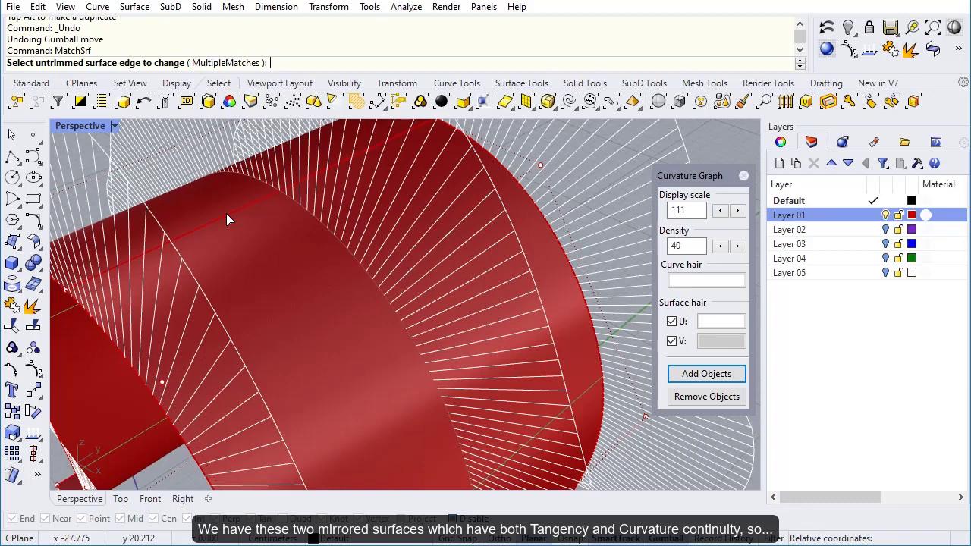
left_click(232, 219)
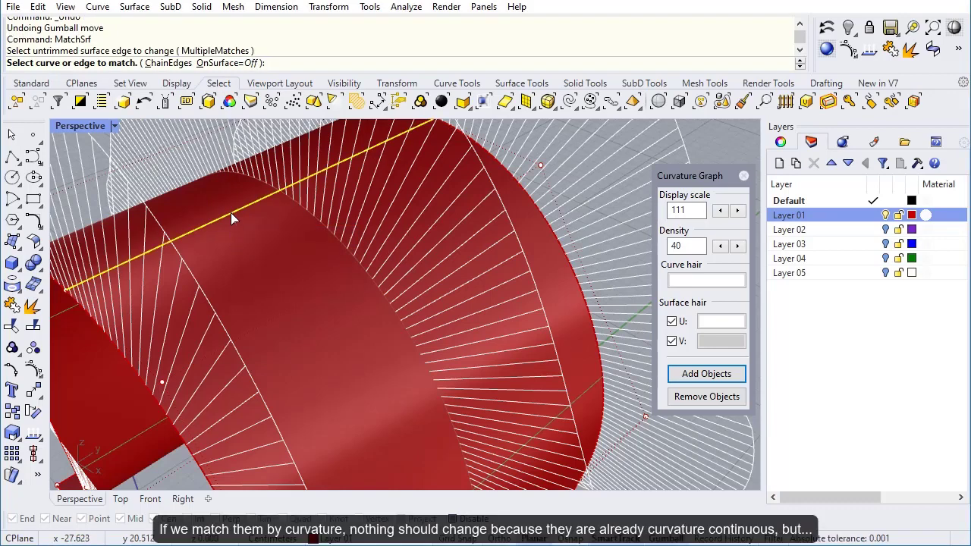
left_click(233, 219)
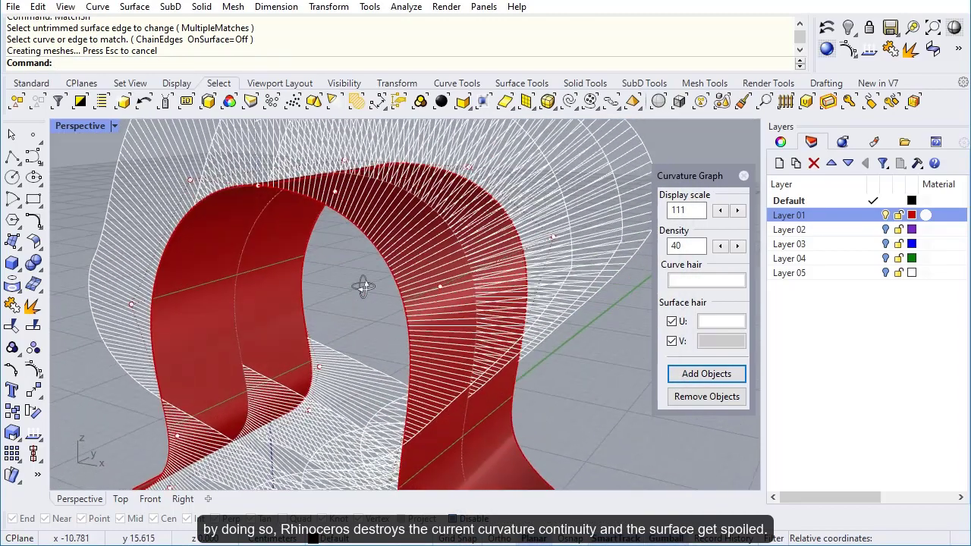
left_click(150, 499)
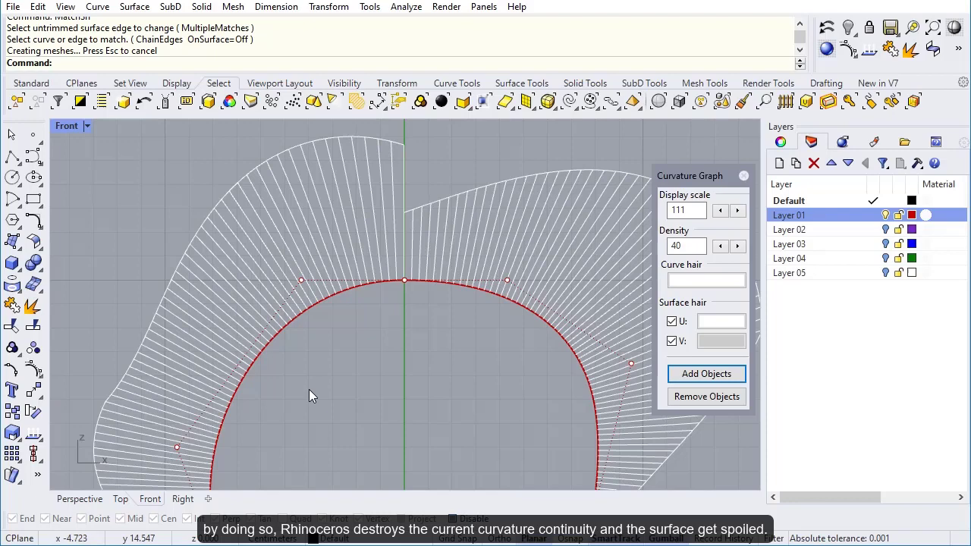
mouse_move(319, 378)
type("Mat")
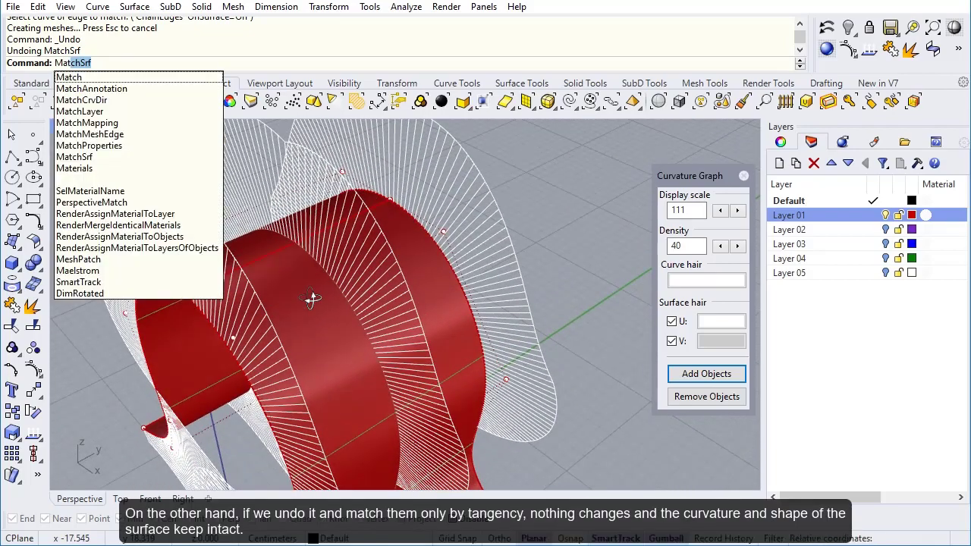
Re-match the halves with Tangency continuity and check the result from Front.
left_click(73, 156)
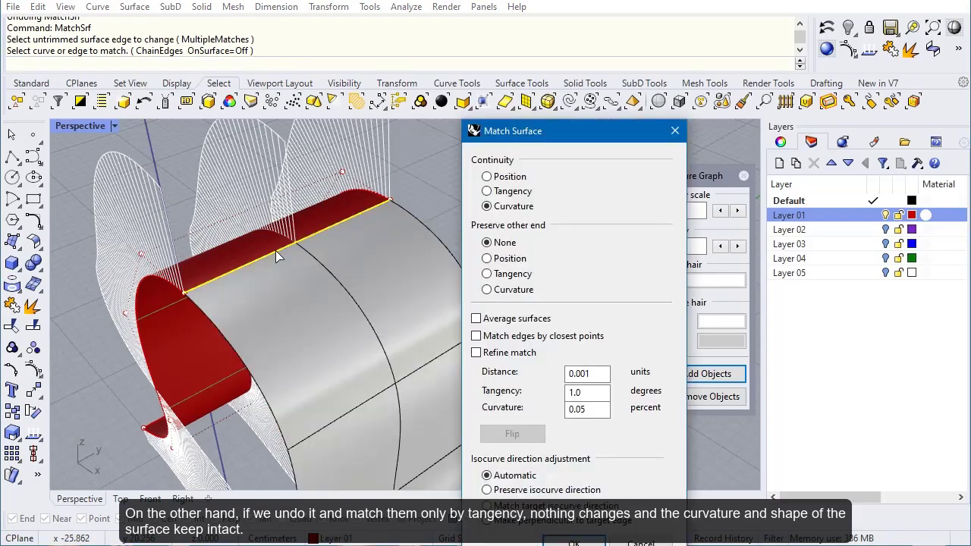
left_click(486, 191)
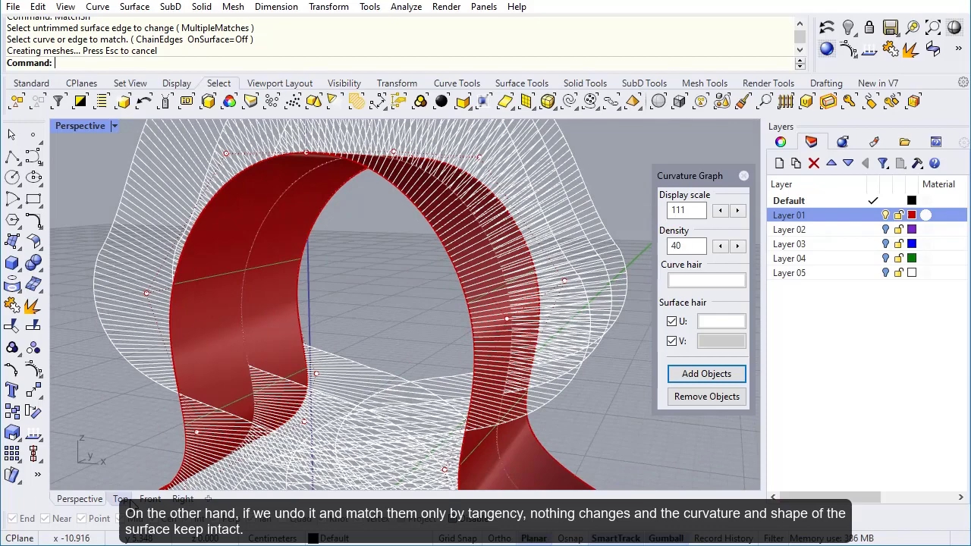
left_click(149, 498)
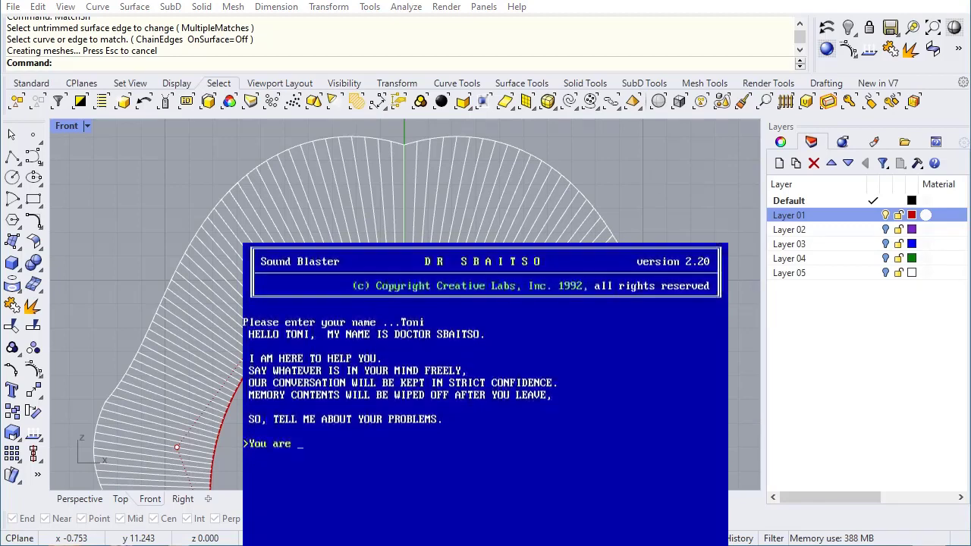
Reply 'idiot' to Dr. Sbaitso, finish the quarter arc in Rhino, and enter degree 5.
type("idiot")
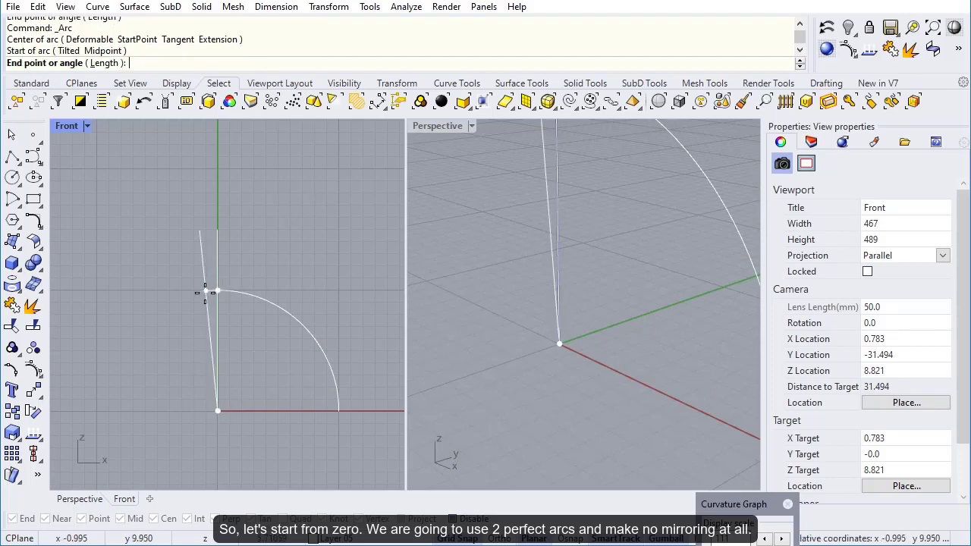
left_click(98, 422)
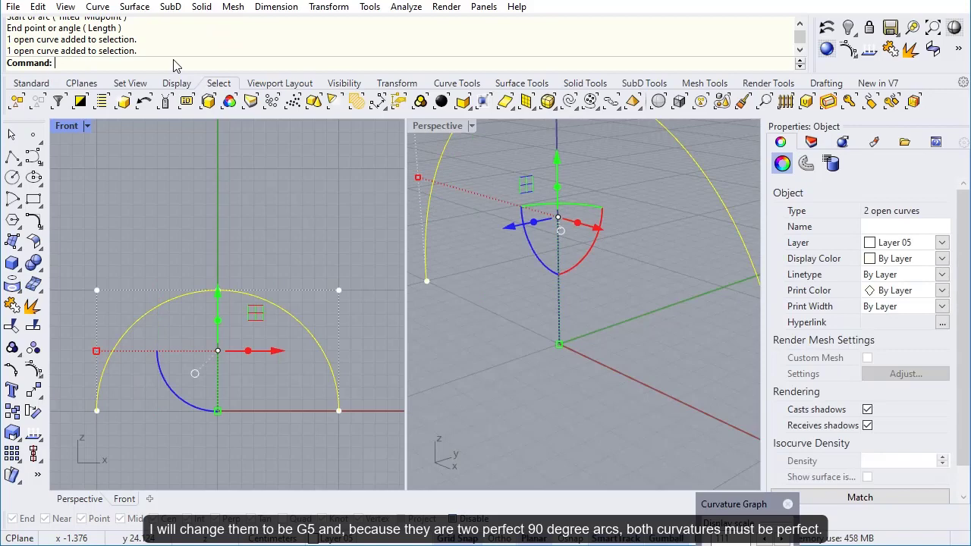
type("5")
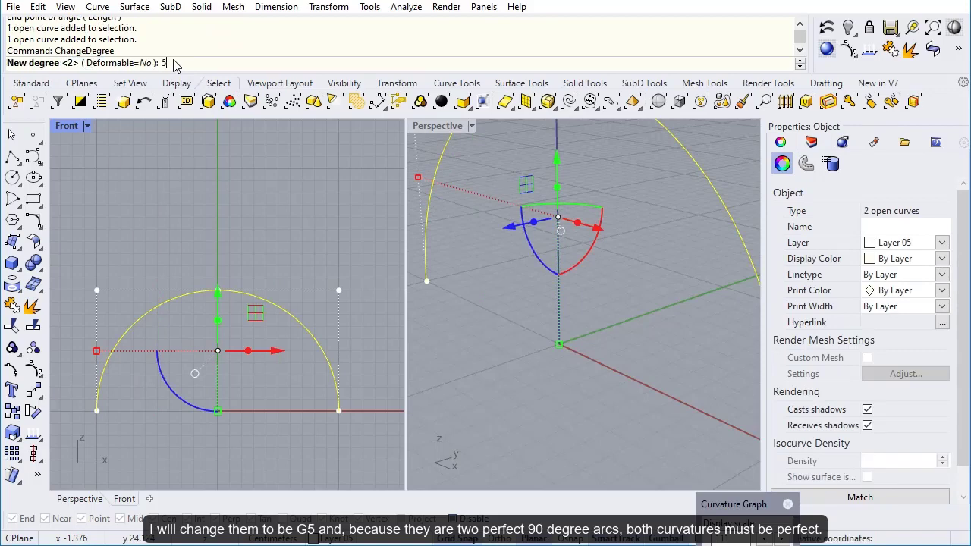
Confirm degree 5 for both quarter arcs.
key("Enter")
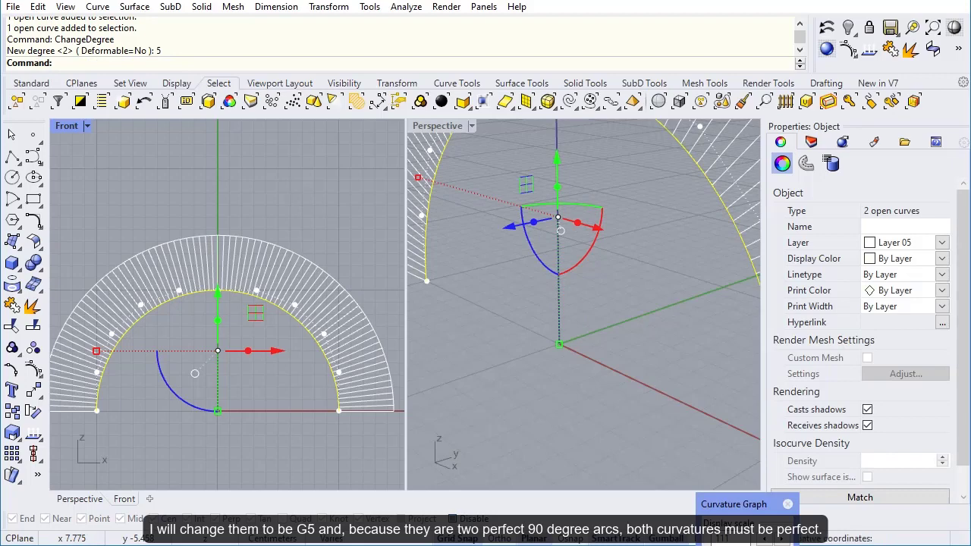
mouse_move(620, 307)
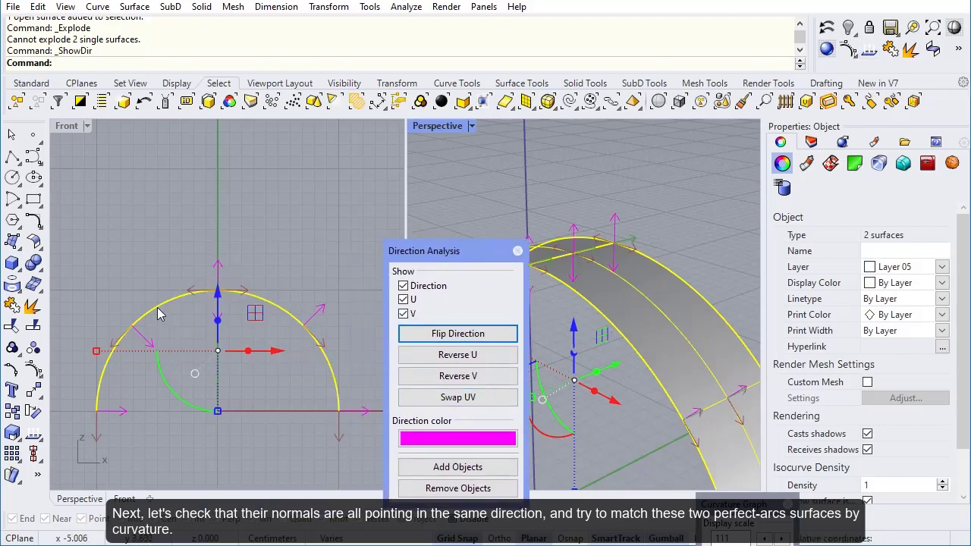
Flip the left surface's normal direction and enable the curvature graph.
left_click(458, 334)
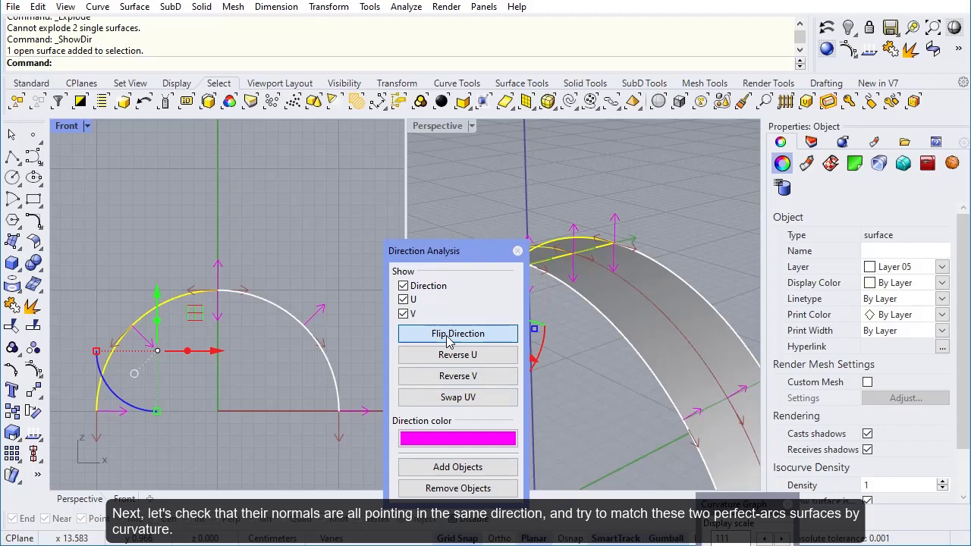
left_click(457, 334)
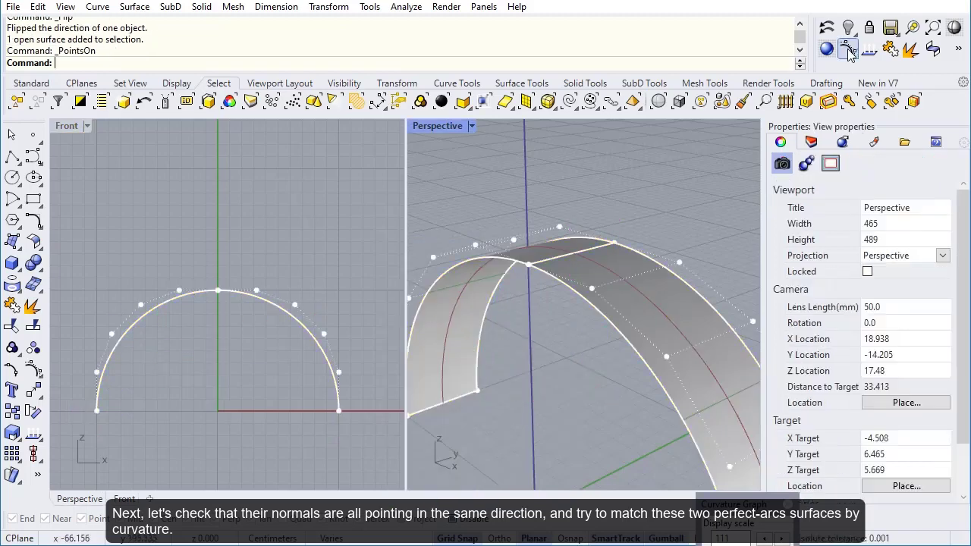
left_click(849, 49)
type("Mat")
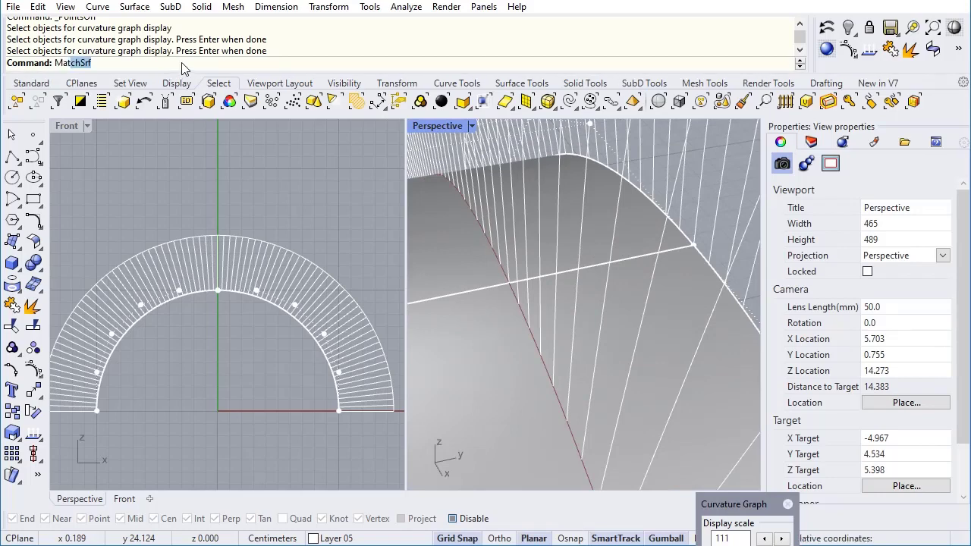
Match the quarter surfaces by curvature, then restart the match by picking the shared edge.
left_click(546, 270)
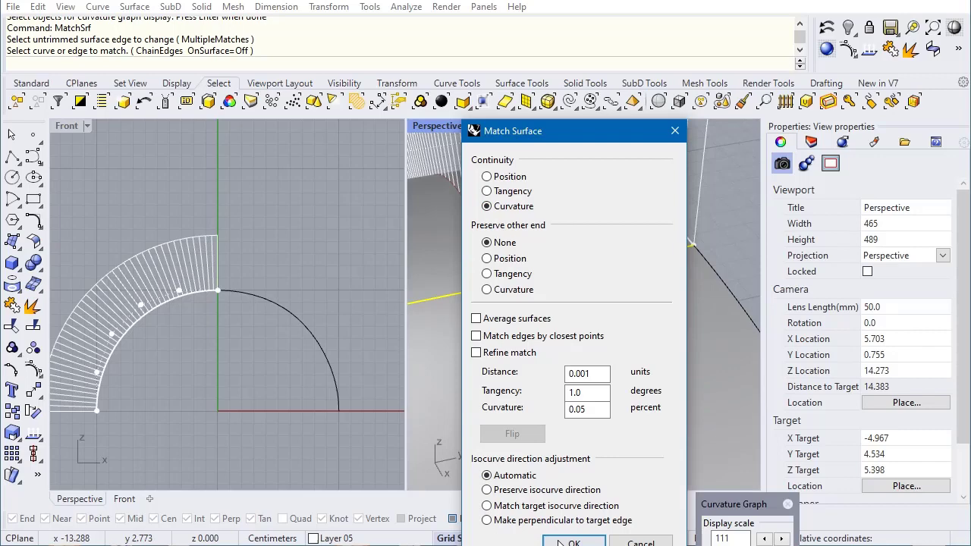
left_click(573, 541)
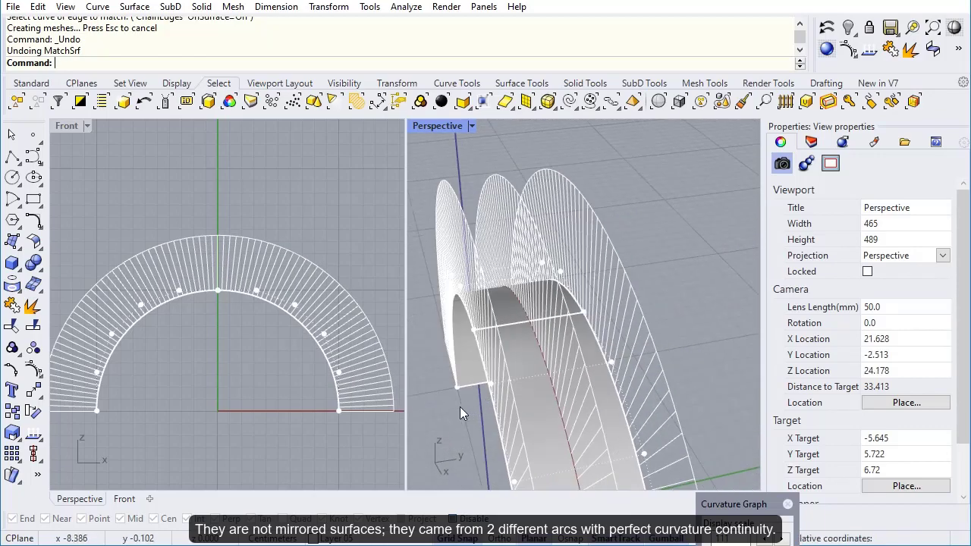
left_click(512, 338)
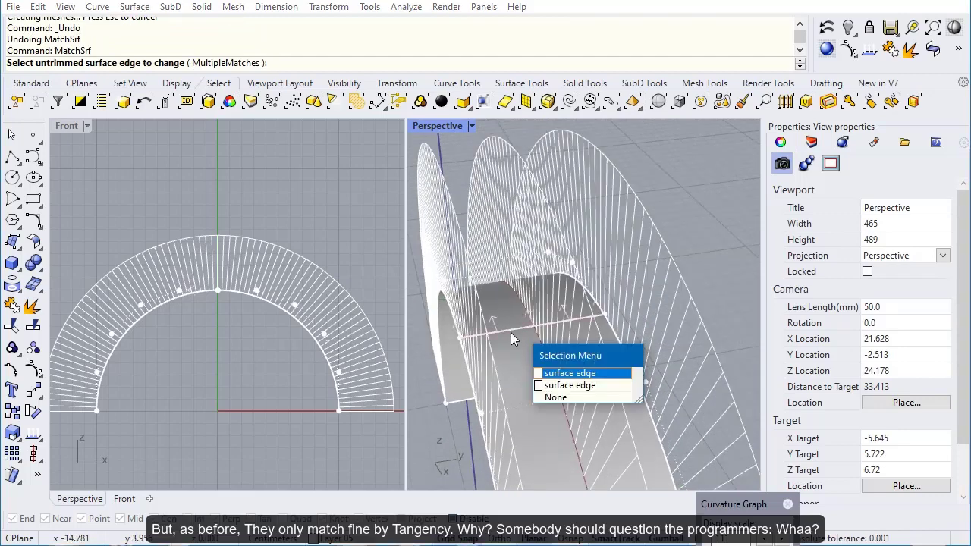
Match the two quarter-arc surfaces with Tangency continuity, since the Curvature match does not hold.
left_click(570, 373)
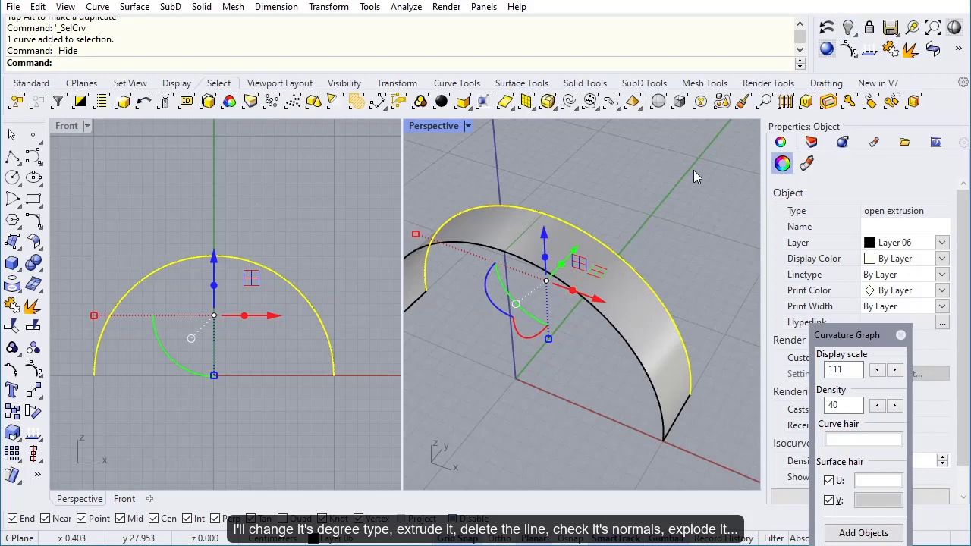
Check the extruded surface's normal direction, then split it at its midpoint isocurve.
left_click(870, 49)
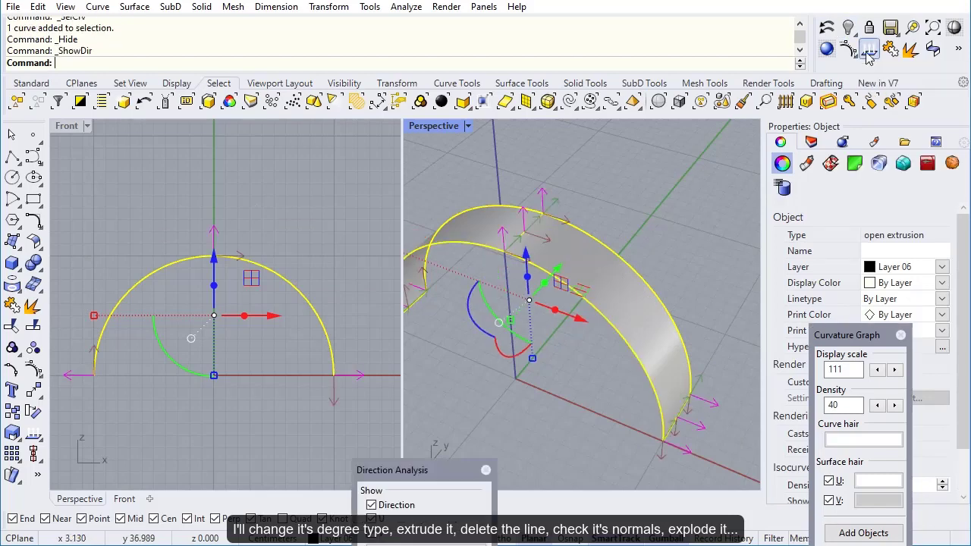
left_click(86, 125)
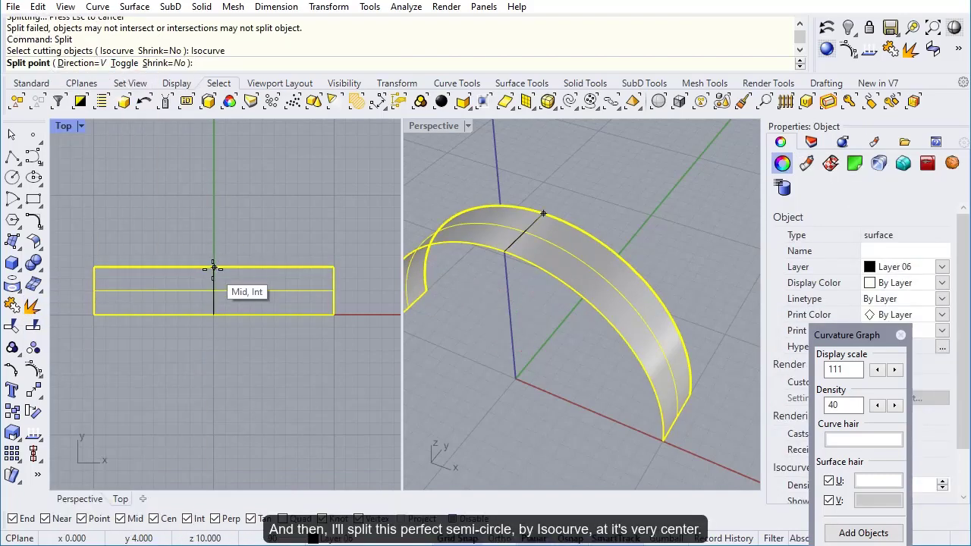
left_click(79, 126)
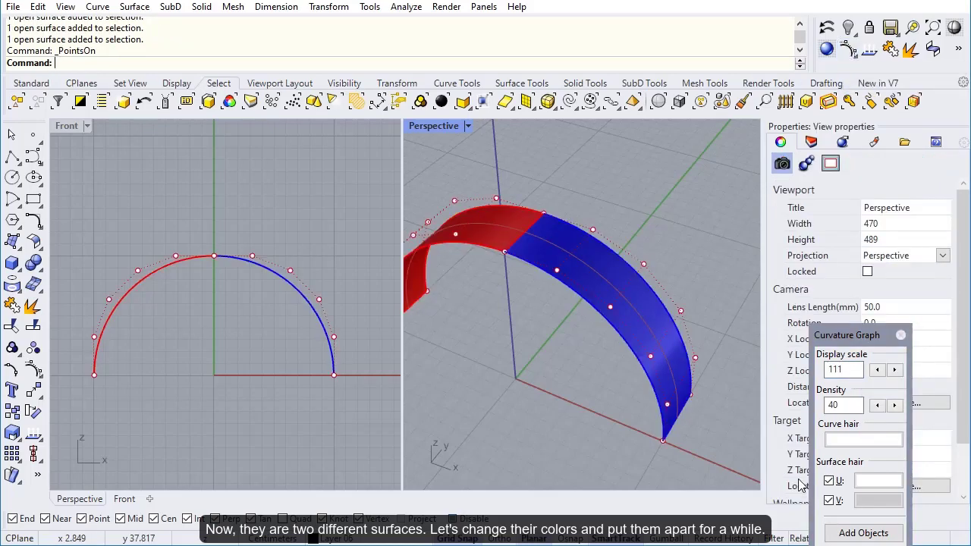
Move the blue half away from the red half and show curvature graphs on both.
left_click(864, 533)
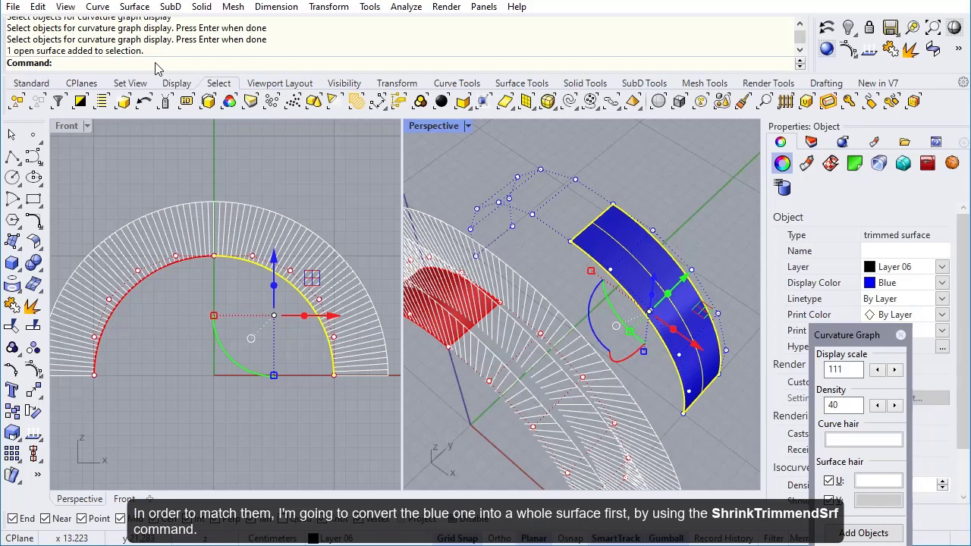
type("ShowDir")
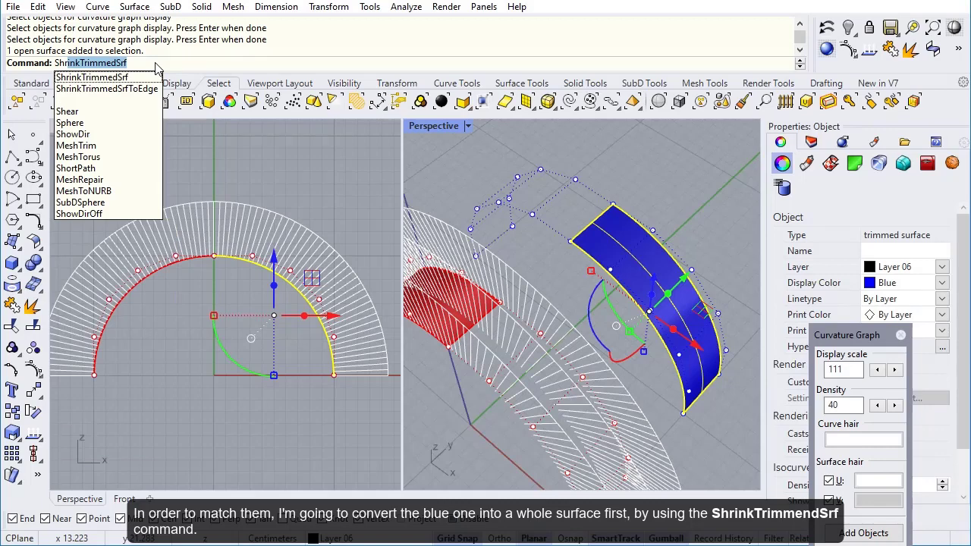
Run ShrinkTrimmedSrf to make the blue half an untrimmed surface.
left_click(91, 76)
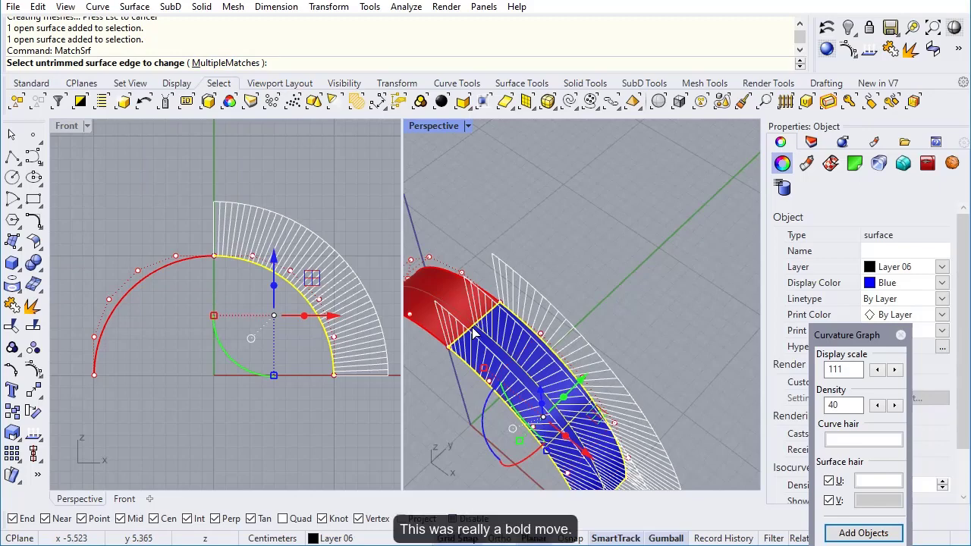
Pick the blue half's edge for the curvature match, then undo the match and the shrink.
left_click(471, 345)
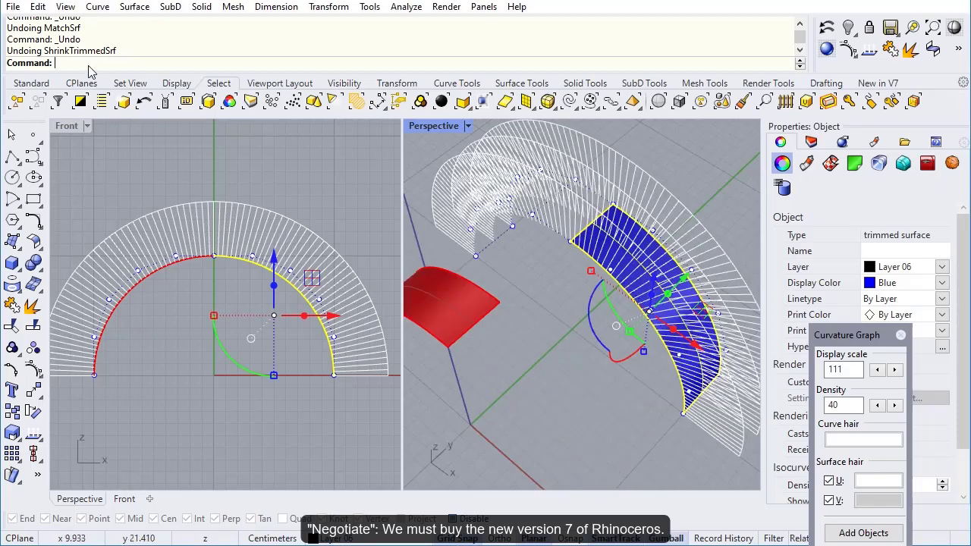
Refit the blue half with RefitTrim and delete the red half.
type("RefitTrim")
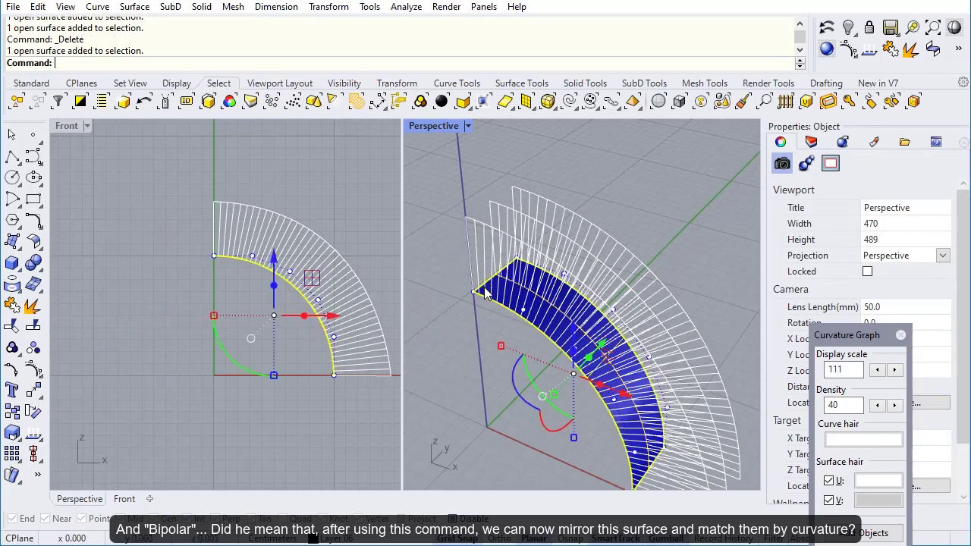
Mirror the blue half, match by curvature, and check Edge Continuity on the shared edge.
type("Mirror")
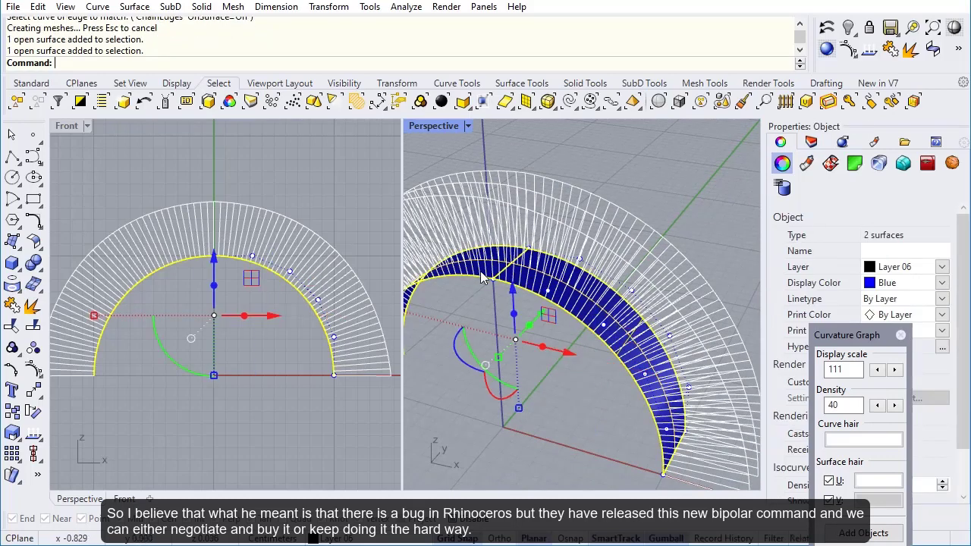
left_click(406, 6)
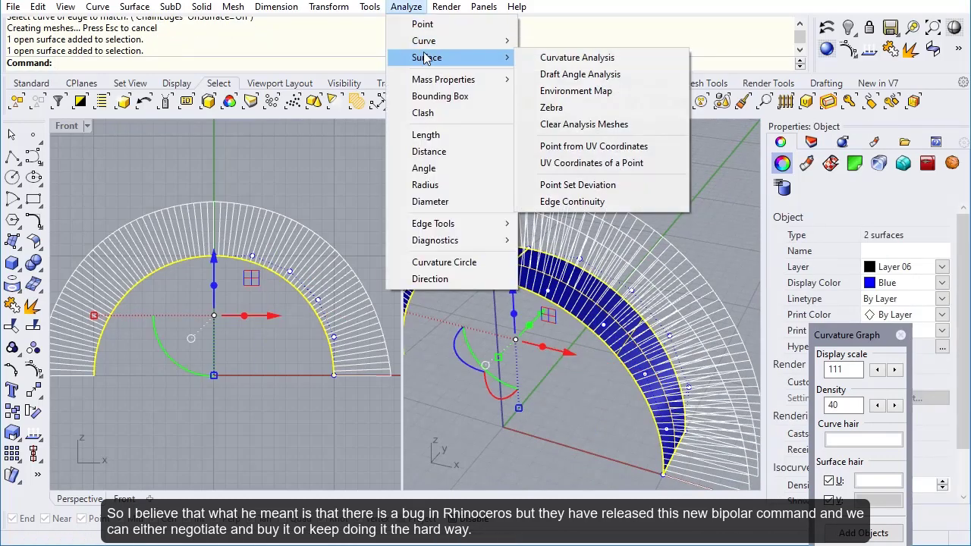
left_click(572, 201)
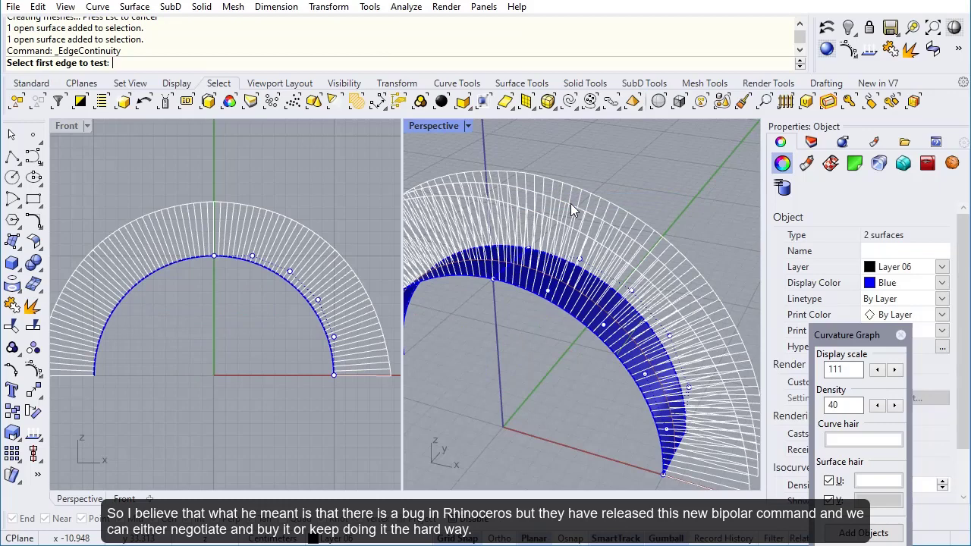
left_click(509, 276)
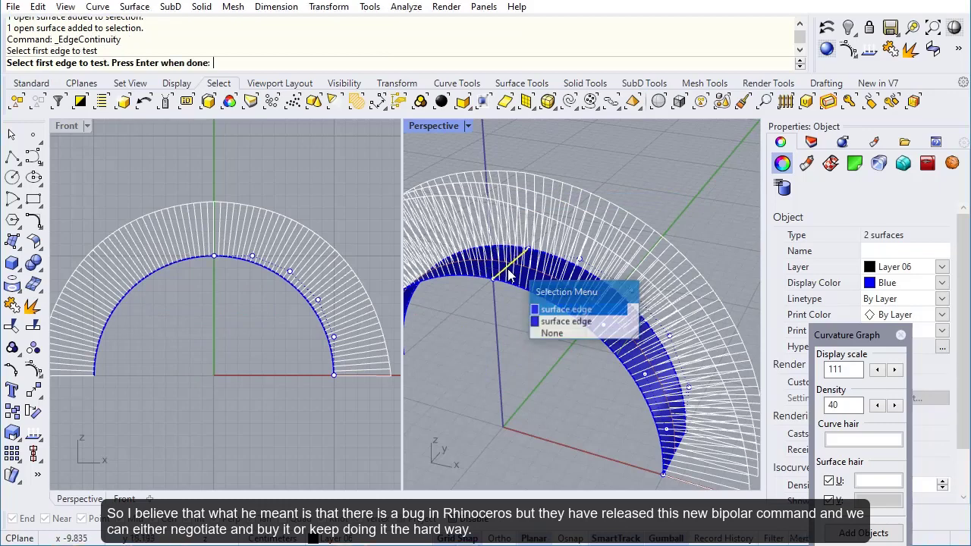